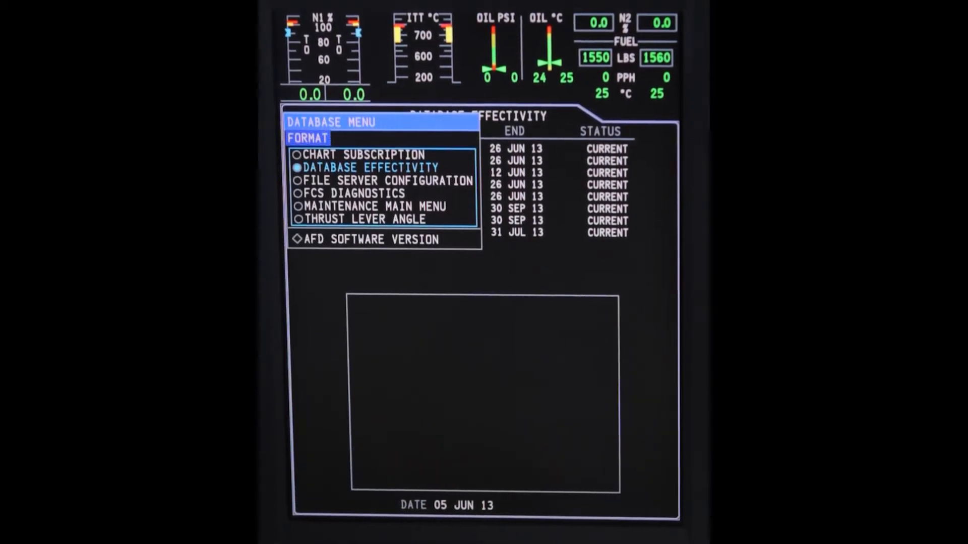
Select MAINTENANCE MAIN MENU from the Database Menu format list.
{"action": "left_click", "coordinate": [370, 206]}
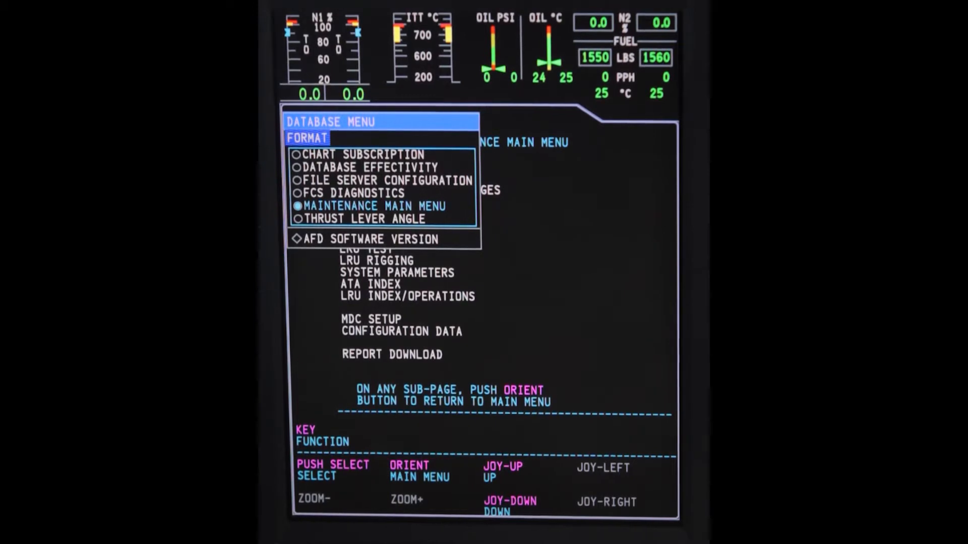
Choose Fault History on the maintenance main menu to list recorded faults.
{"action": "left_click", "coordinate": [371, 206]}
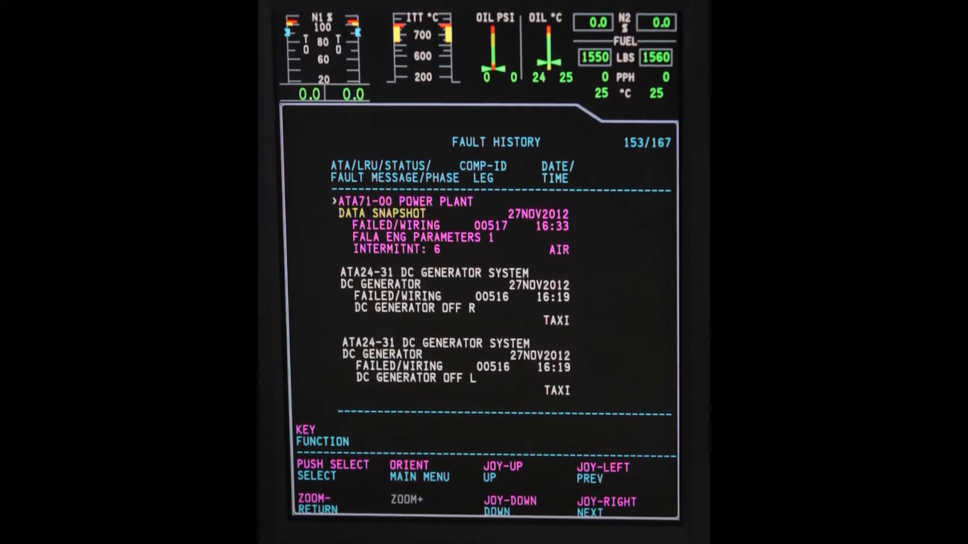
Page back to record 116/167 ATA27-40 STAB MISCOMPARE and select its detailed diagnostic data.
{"action": "left_click", "coordinate": [602, 474]}
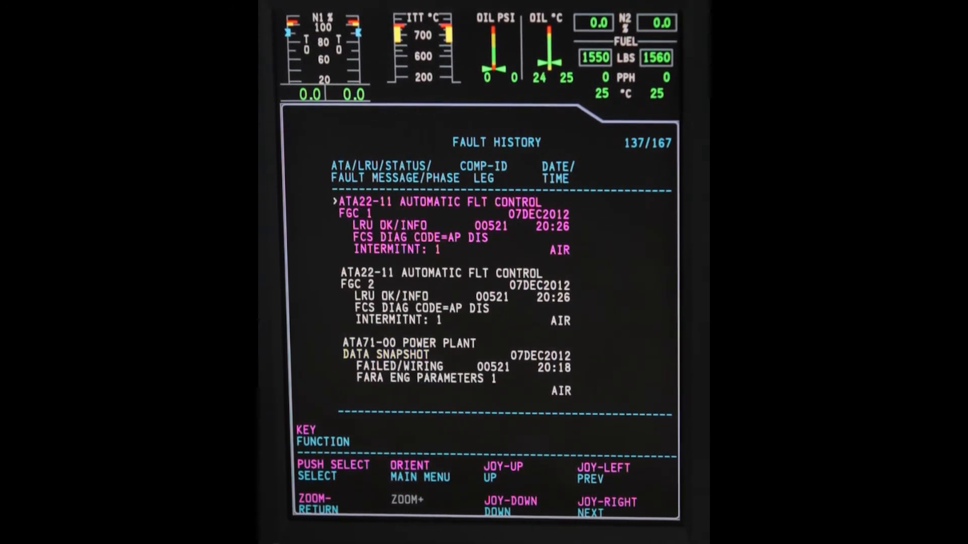
{"action": "left_click", "coordinate": [602, 474]}
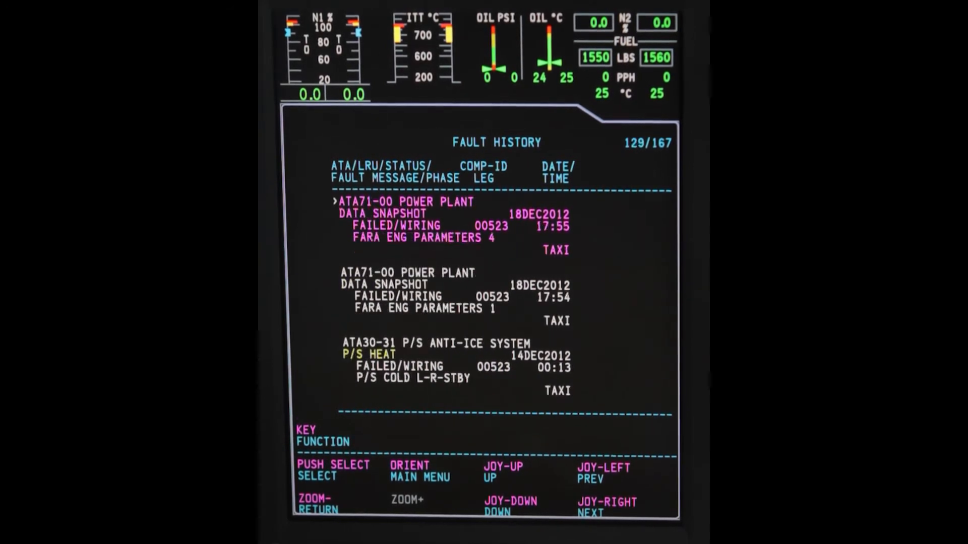
{"action": "left_click", "coordinate": [591, 474]}
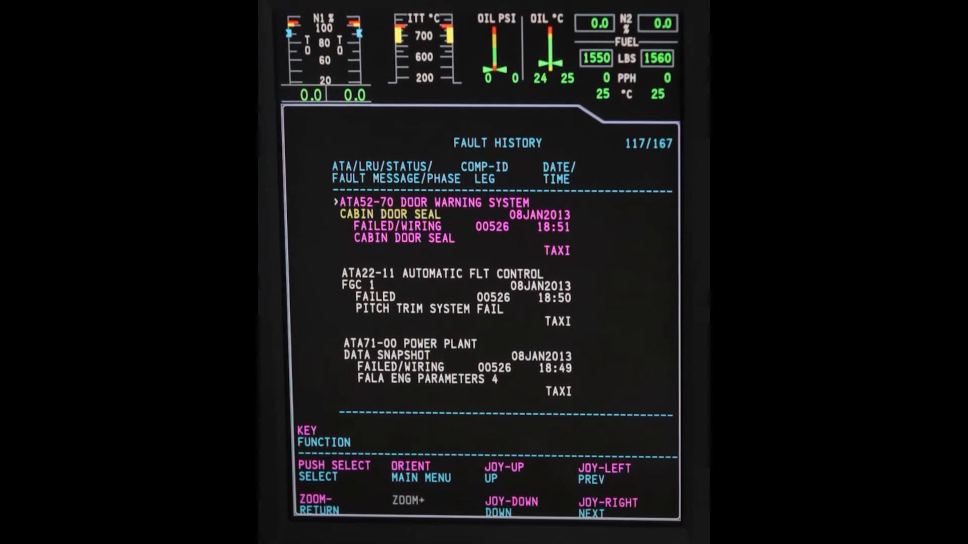
{"action": "left_click", "coordinate": [603, 474]}
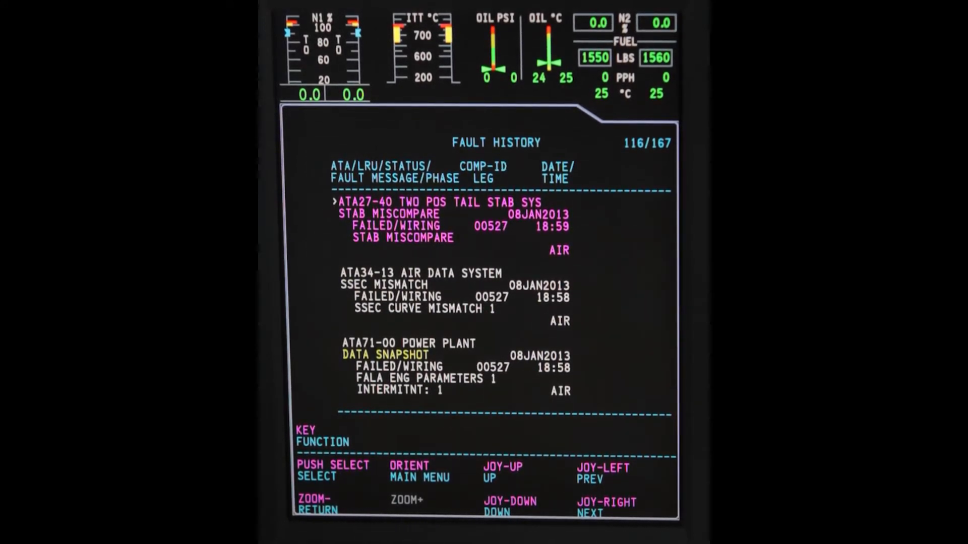
{"action": "left_click", "coordinate": [333, 470]}
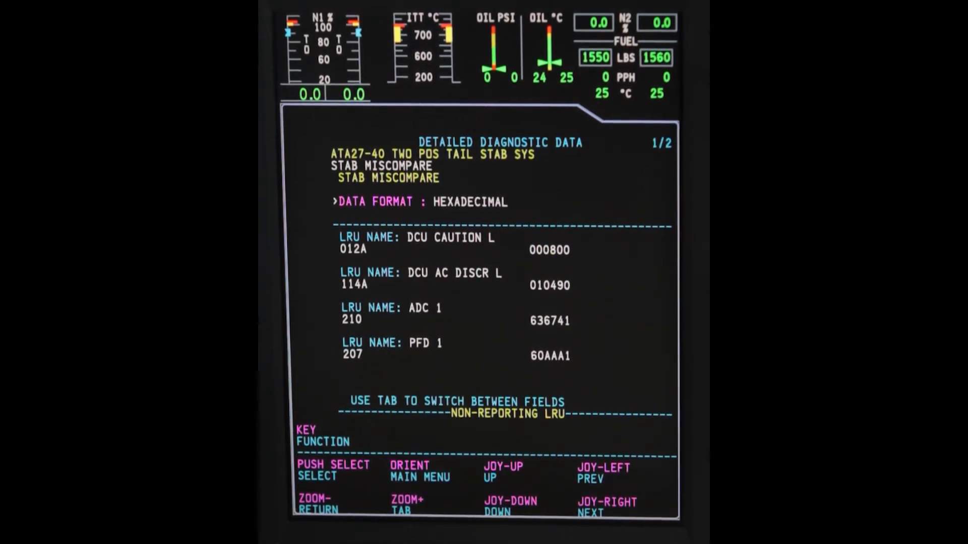
Move the field marker through LRU NAME entries DCU CAUTION L, ADC 1 and PFD 1.
{"action": "key", "text": "Tab"}
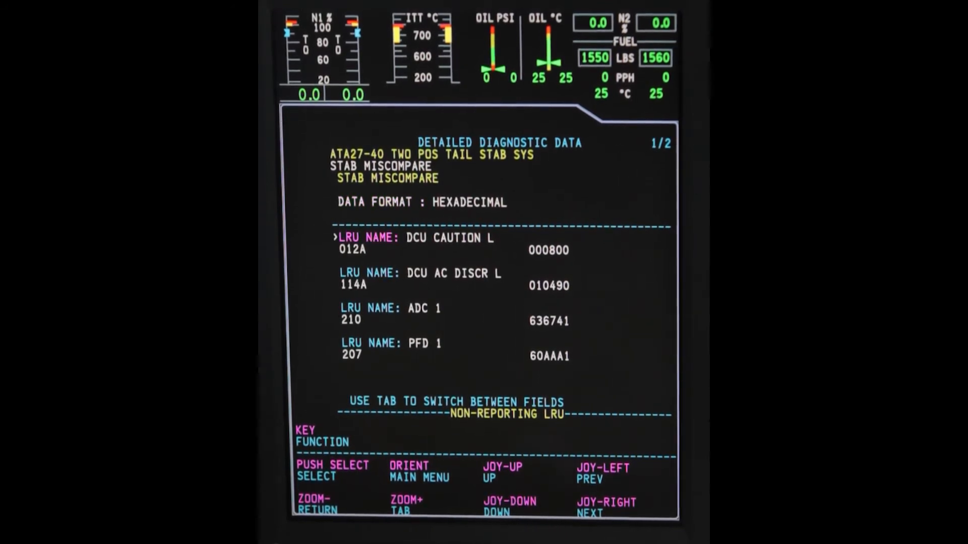
{"action": "key", "text": "Tab"}
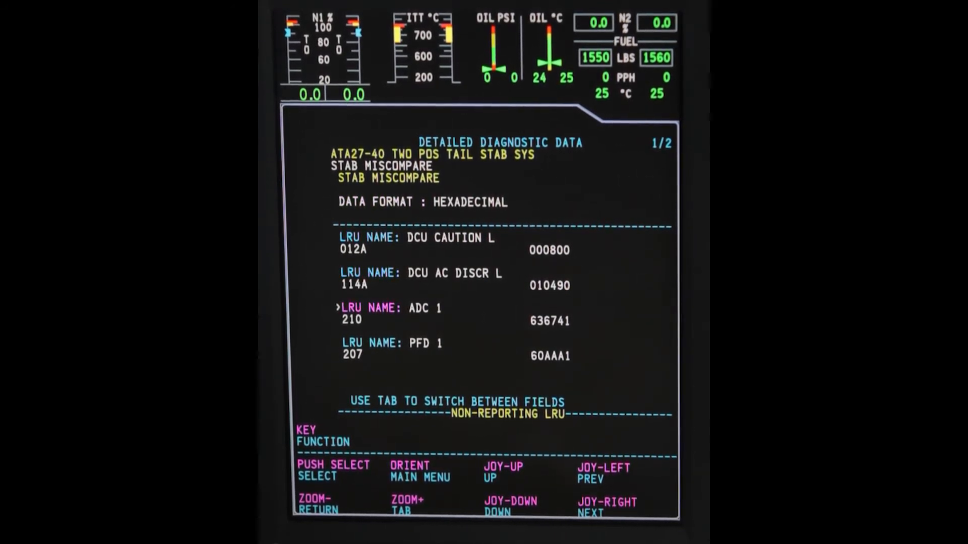
{"action": "key", "text": "Tab"}
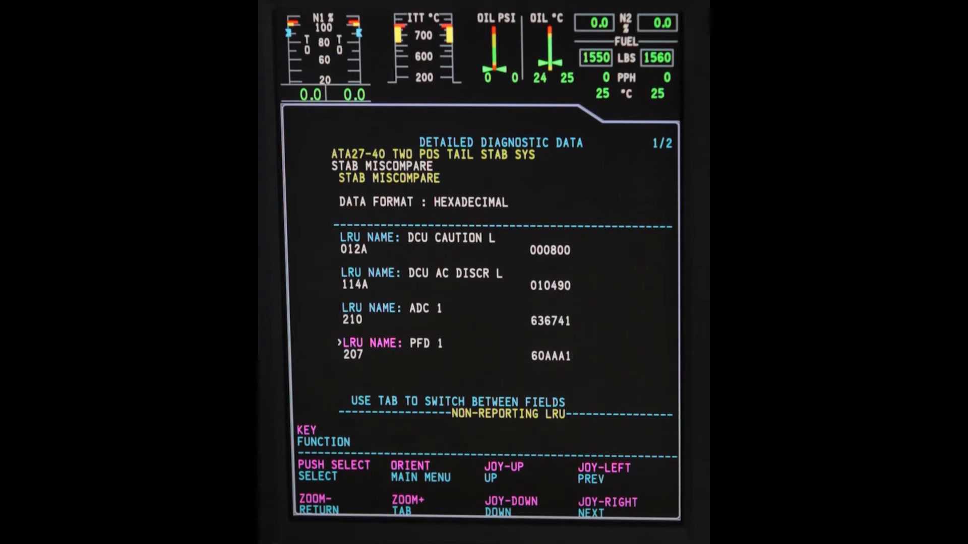